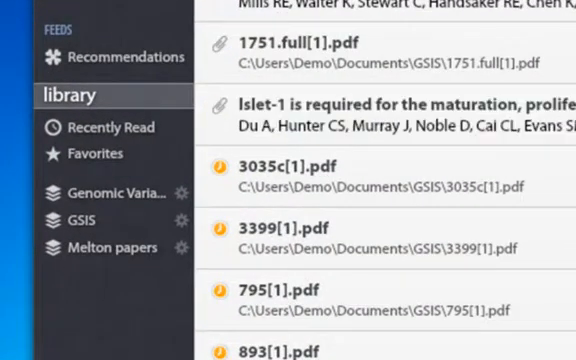
# Filter the imported-PDF library for 'melton' to find the Melton papers.
pyautogui.write('melton')
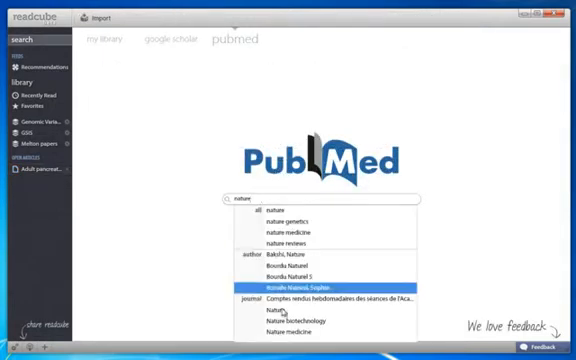
# Search PubMed for 'yamanaka' and view the chosen article's full-text PDF.
pyautogui.write('yamanaka')
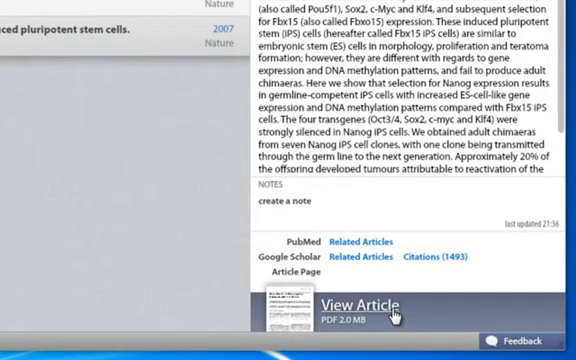
pyautogui.click(44, 78)
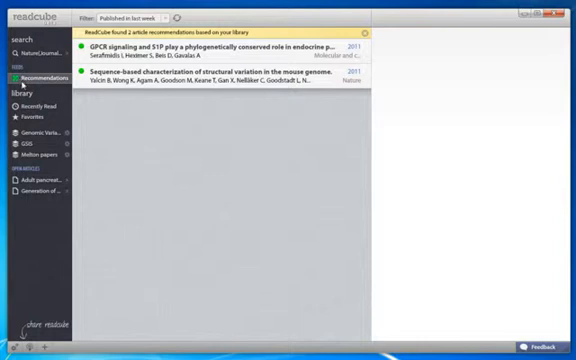
# Show the details panel of the recommended GPCR signaling and S1P article.
pyautogui.click(220, 48)
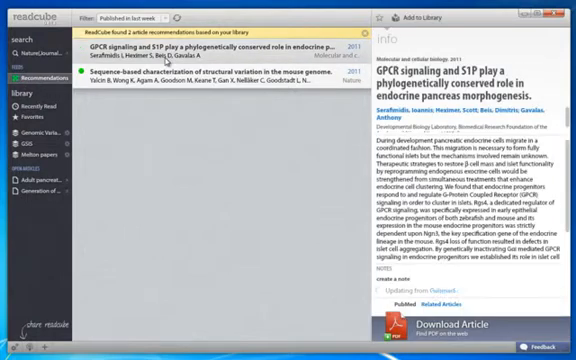